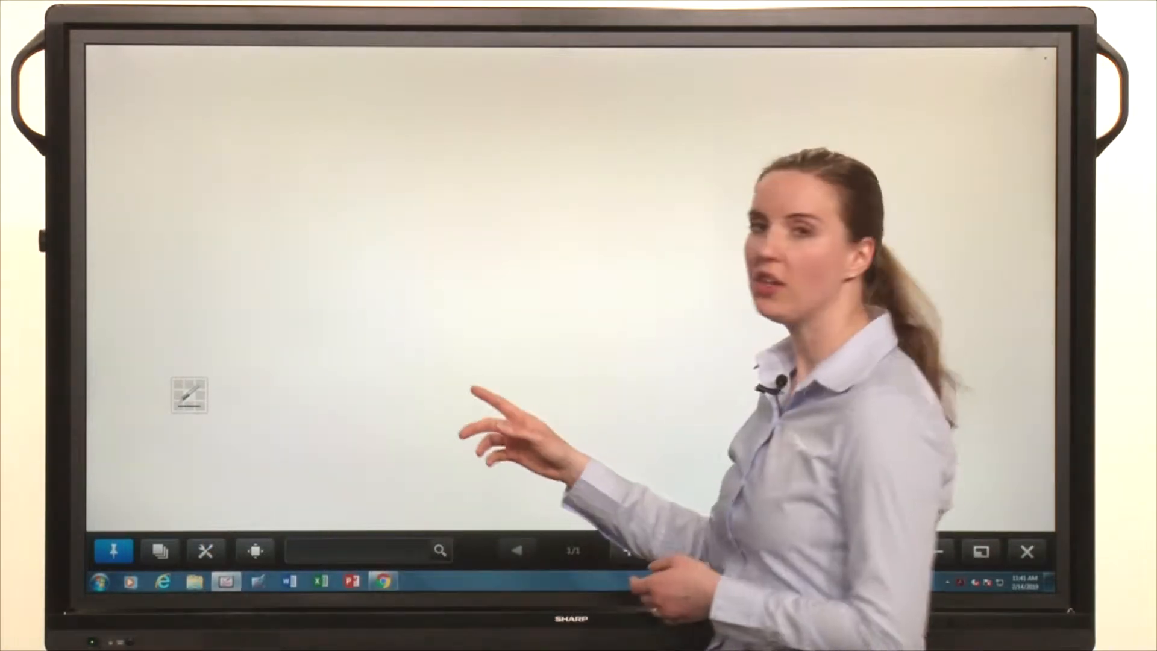
Bring up the Pen Software basic settings and browse another settings section
click(206, 551)
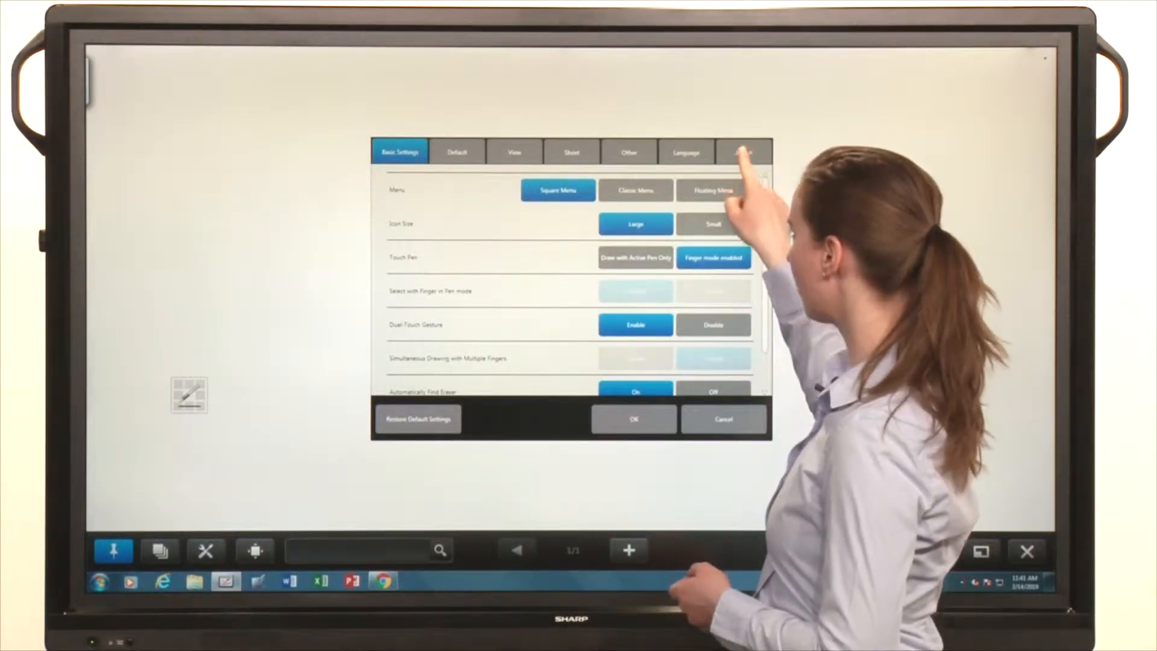
click(744, 152)
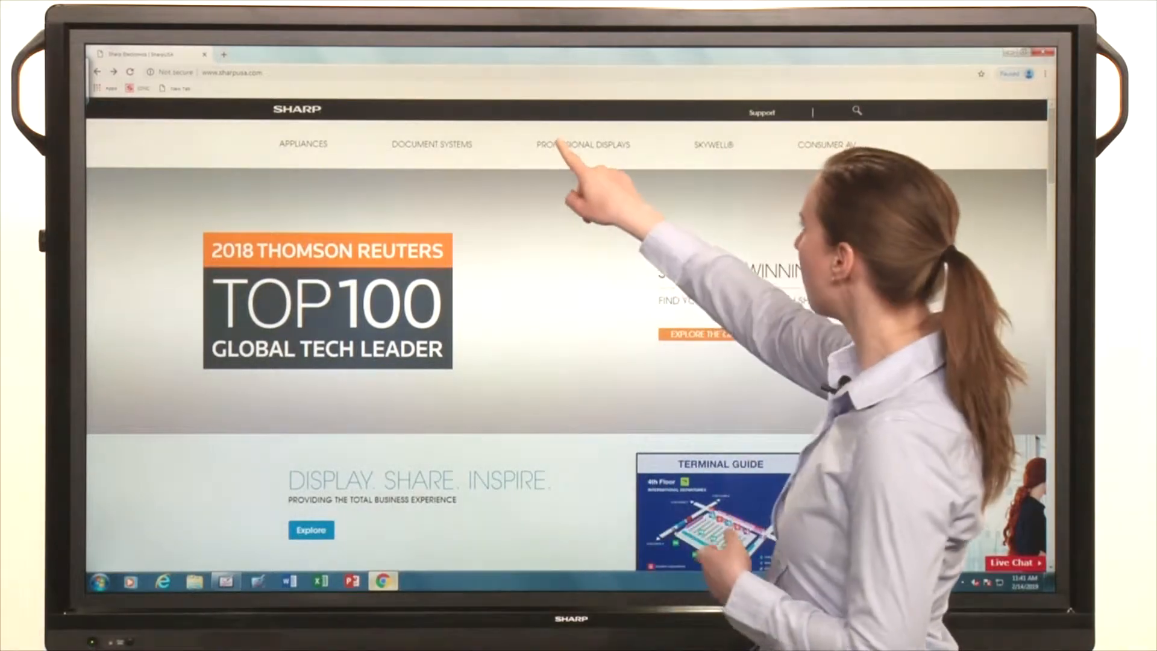
Reach the PN-C605B AQUOS BOARD page under Professional Displays and scroll to its Downloads section
click(582, 143)
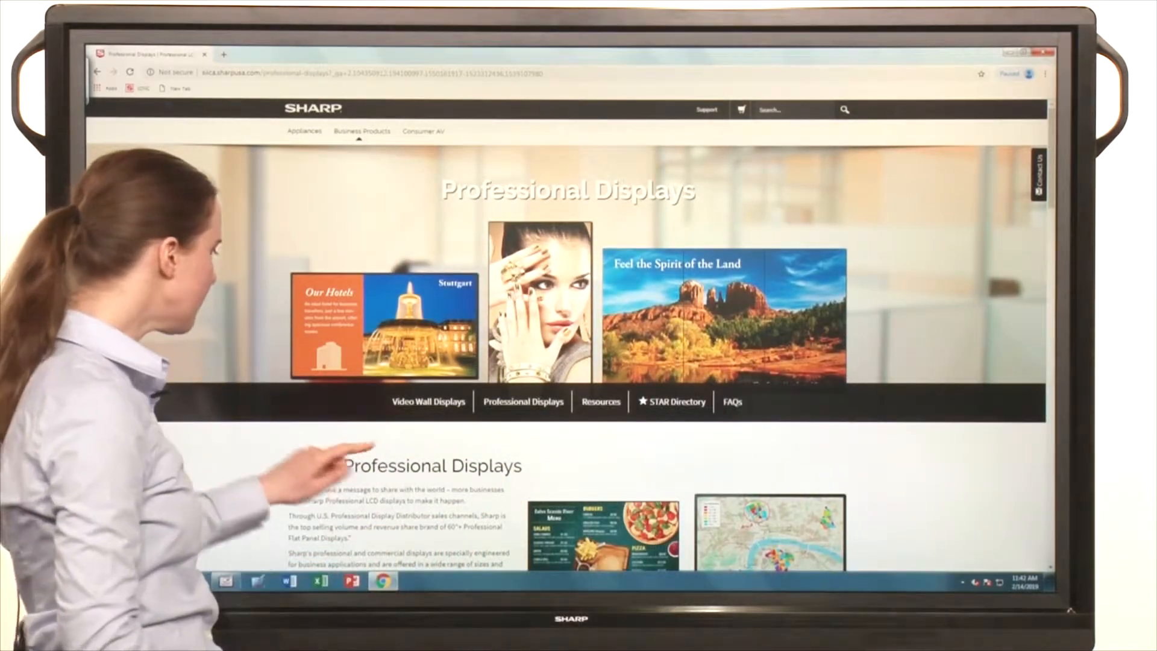
scroll(down, 3)
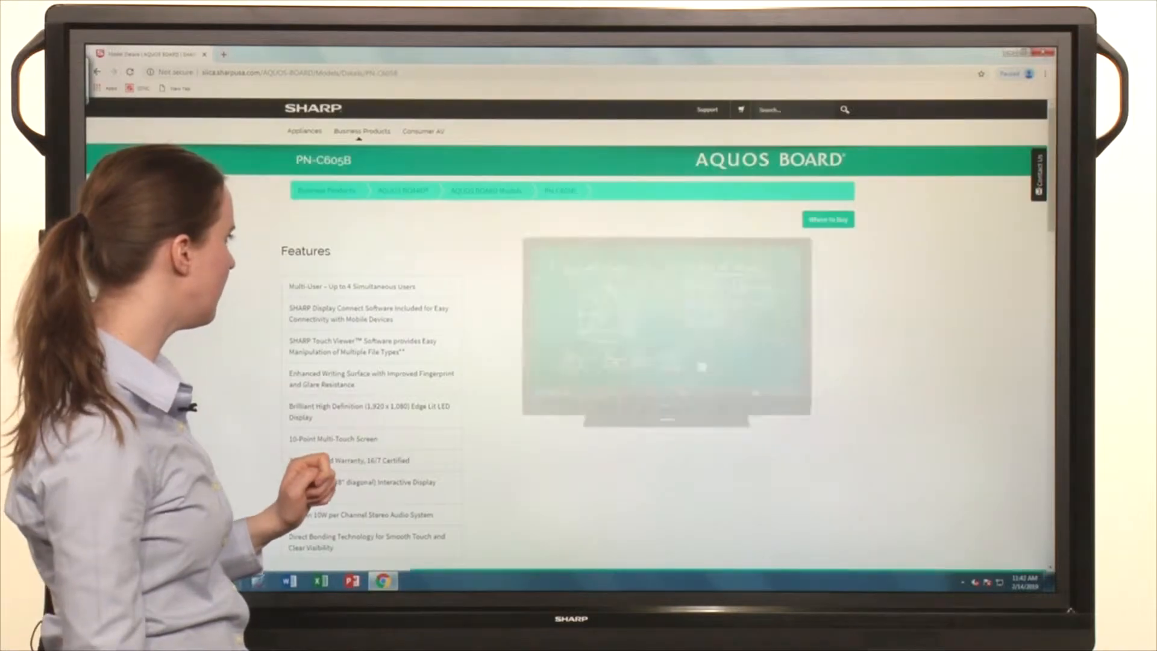
scroll(down, 3)
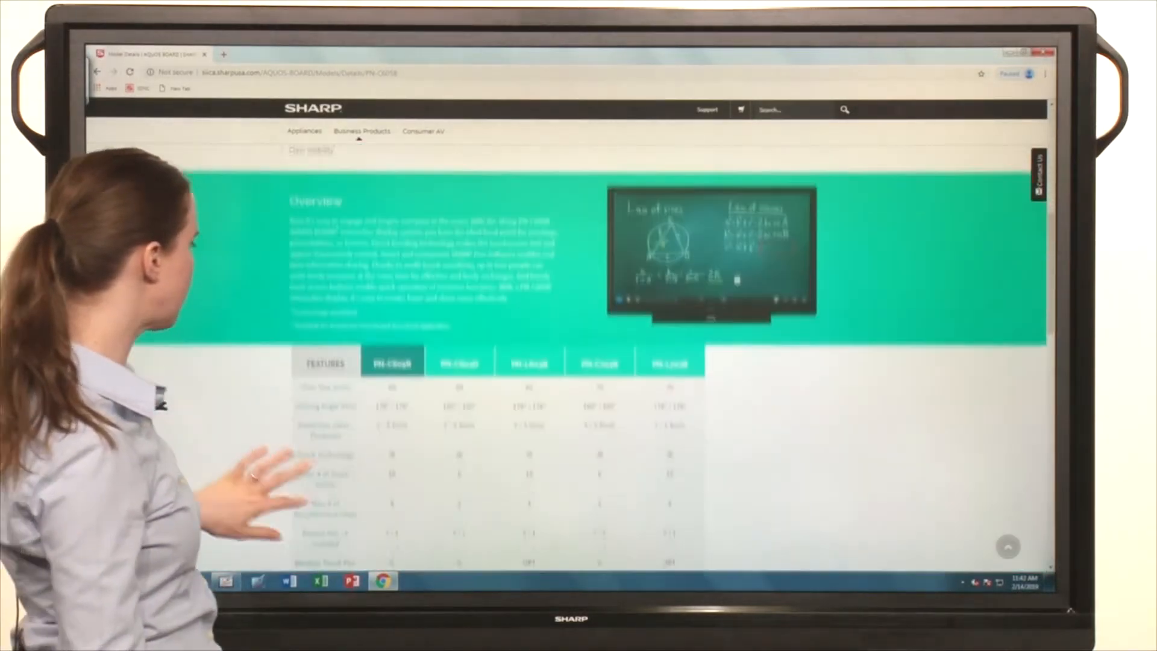
scroll(down, 3)
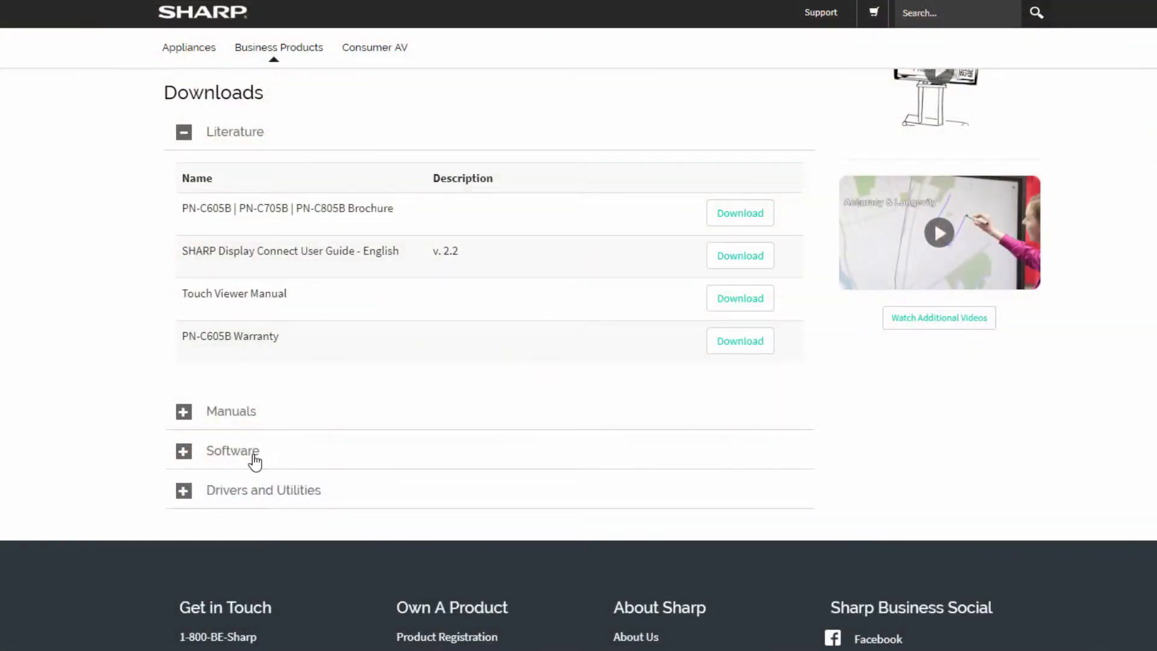
Expand the Software downloads and download the InformationDisplay Downloader zip
click(233, 451)
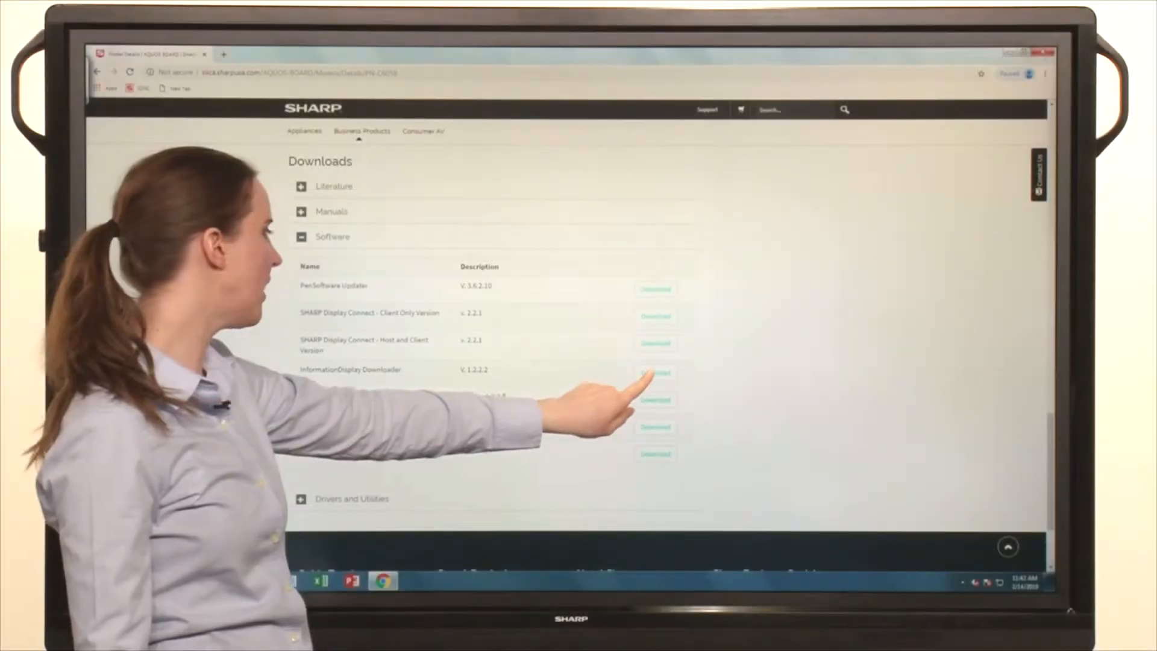
click(654, 372)
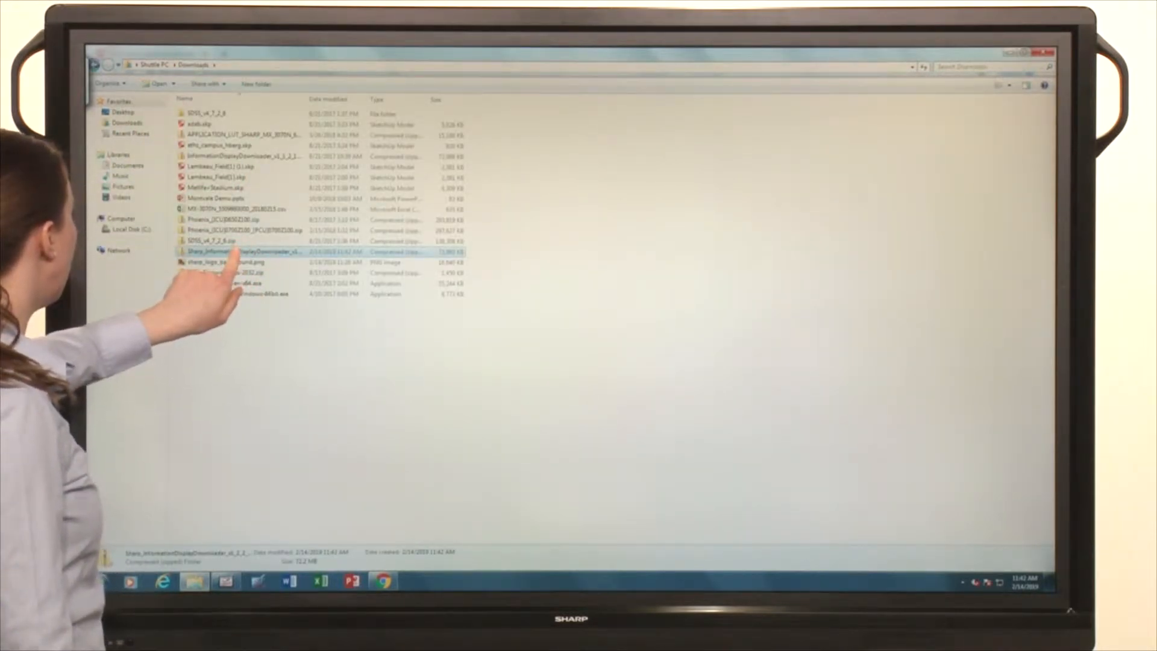
Extract the downloader zip to the suggested folder and run its Setup.exe
right_click(236, 252)
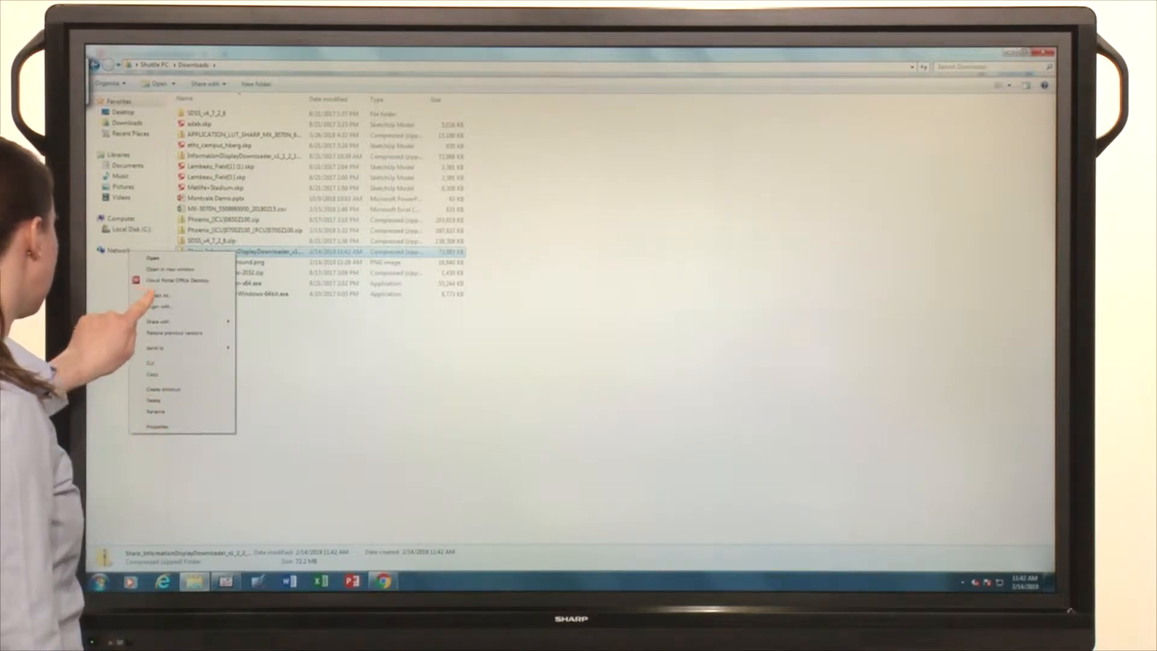
click(158, 294)
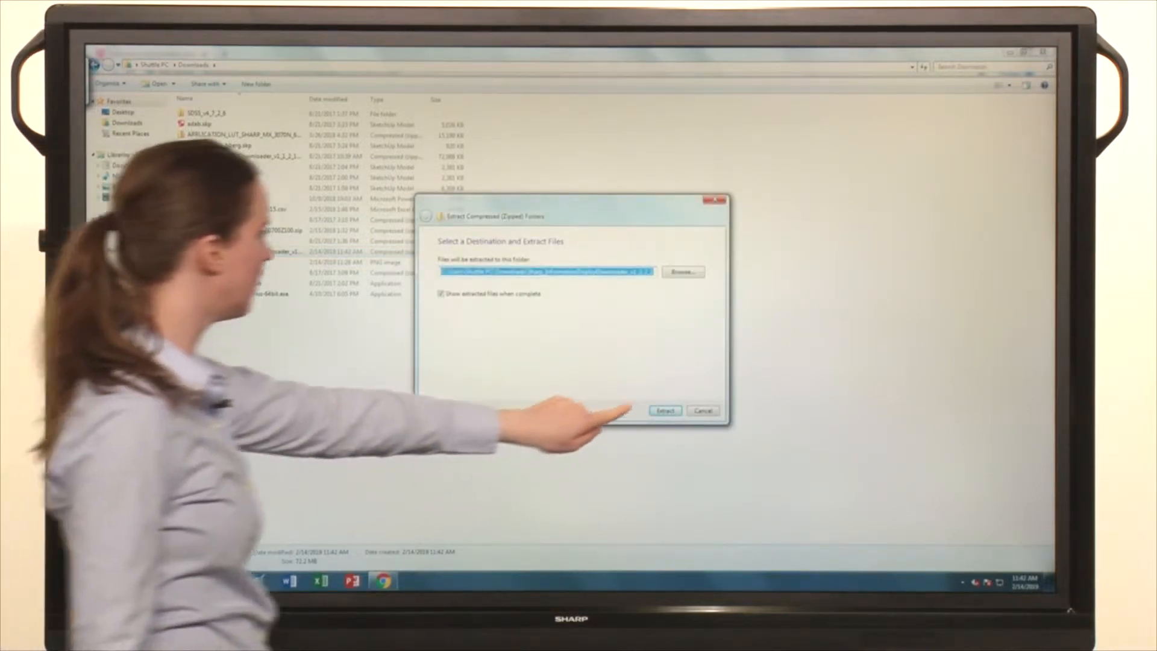
click(663, 411)
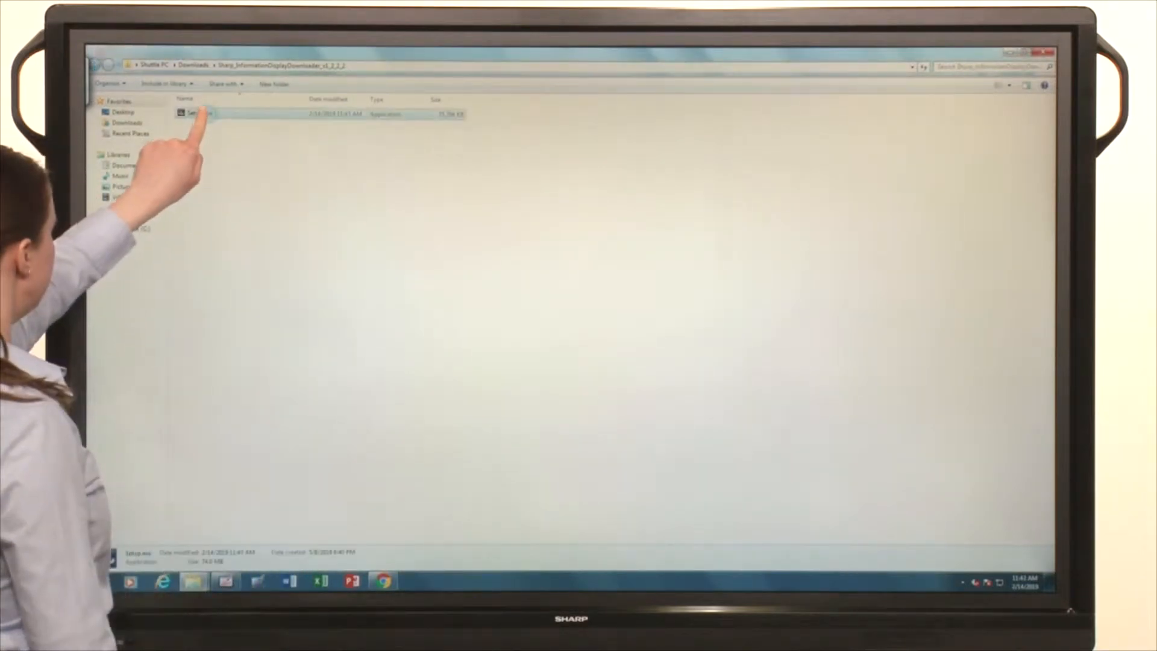
double_click(197, 113)
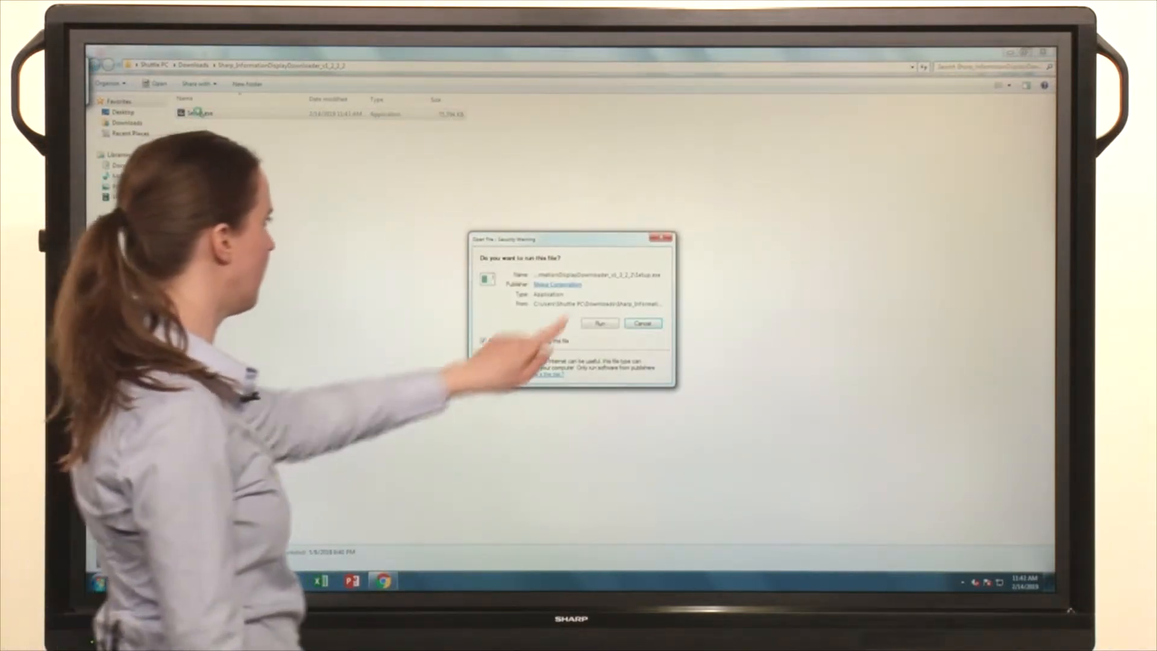
Allow Setup.exe to run and finish installing Downloader version 1.2.2.2
click(600, 323)
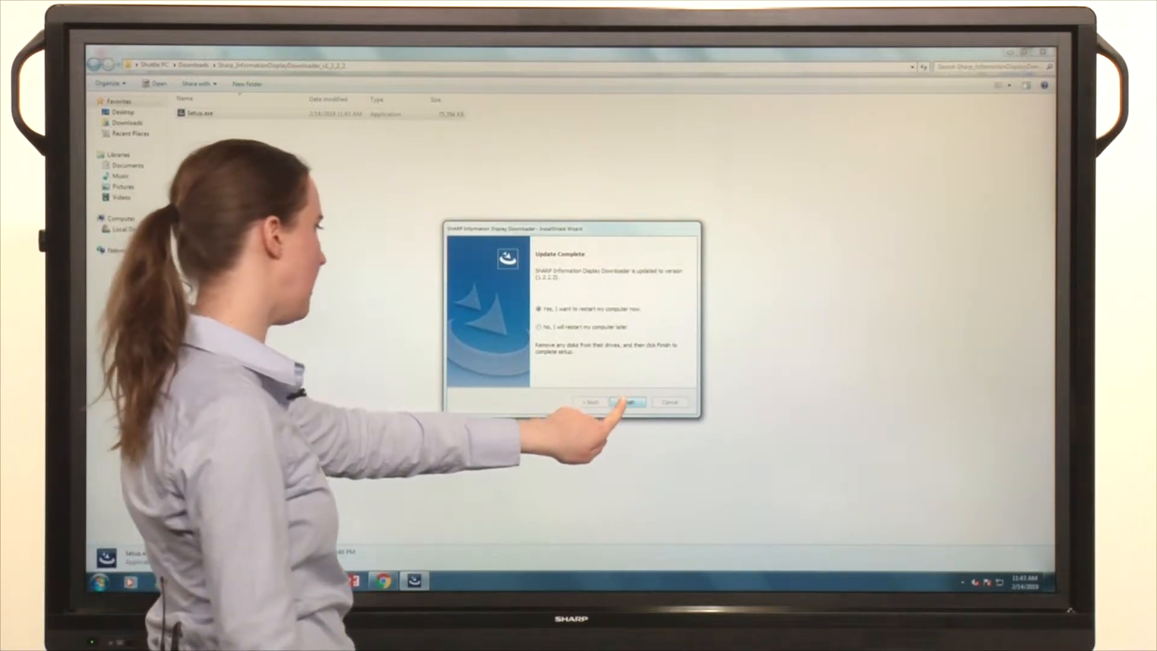
click(626, 402)
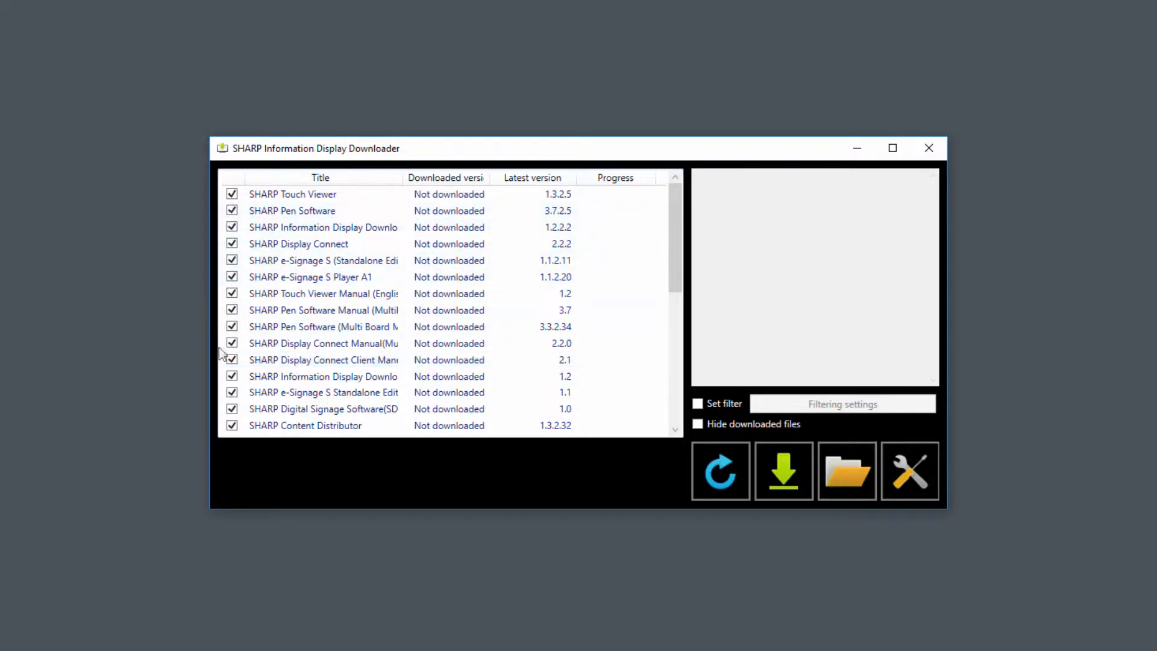
mouse_move(195, 423)
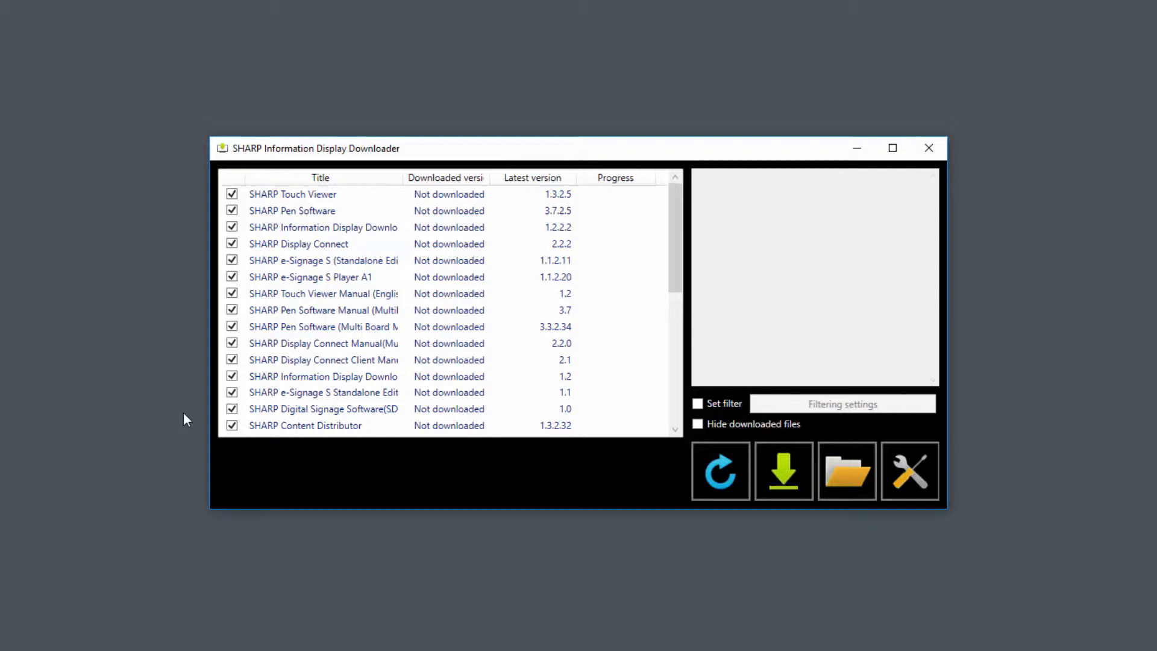
mouse_move(721, 472)
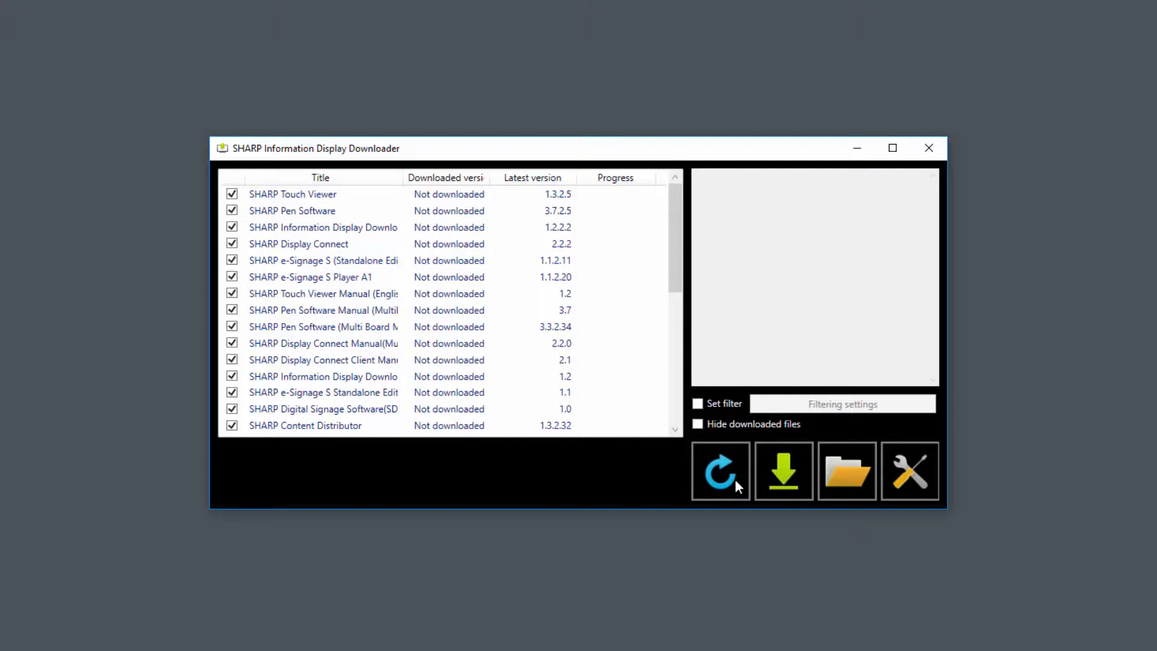
Refresh the download list, deselect the standalone e-Signage S edition and turn on Set filter
click(297, 243)
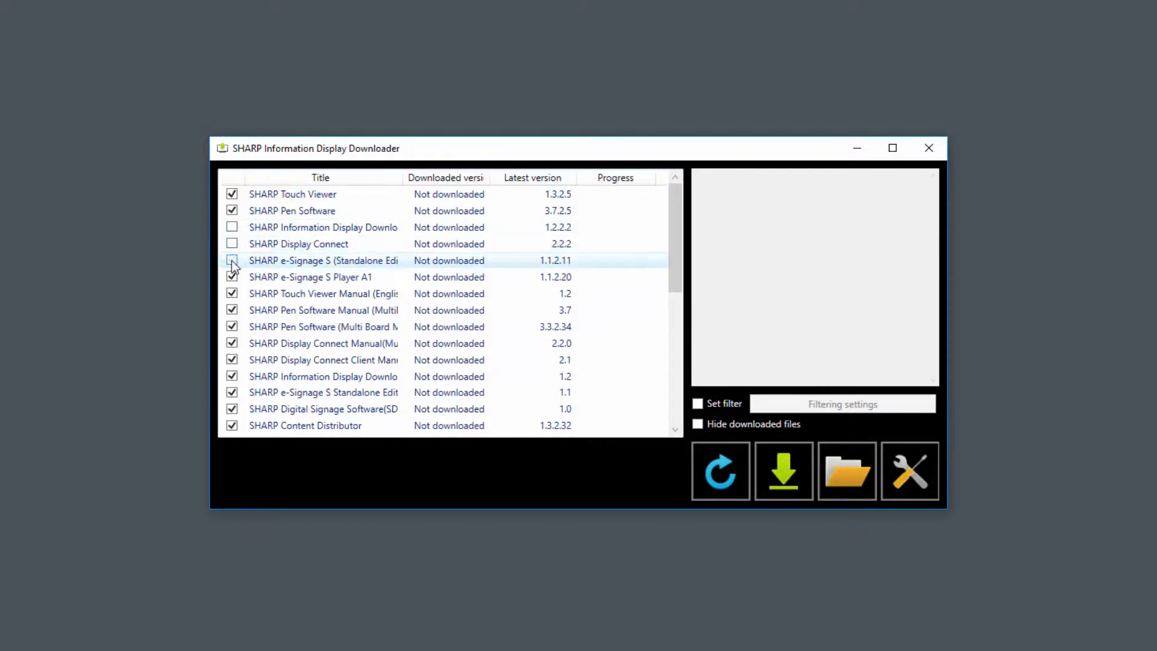
click(231, 261)
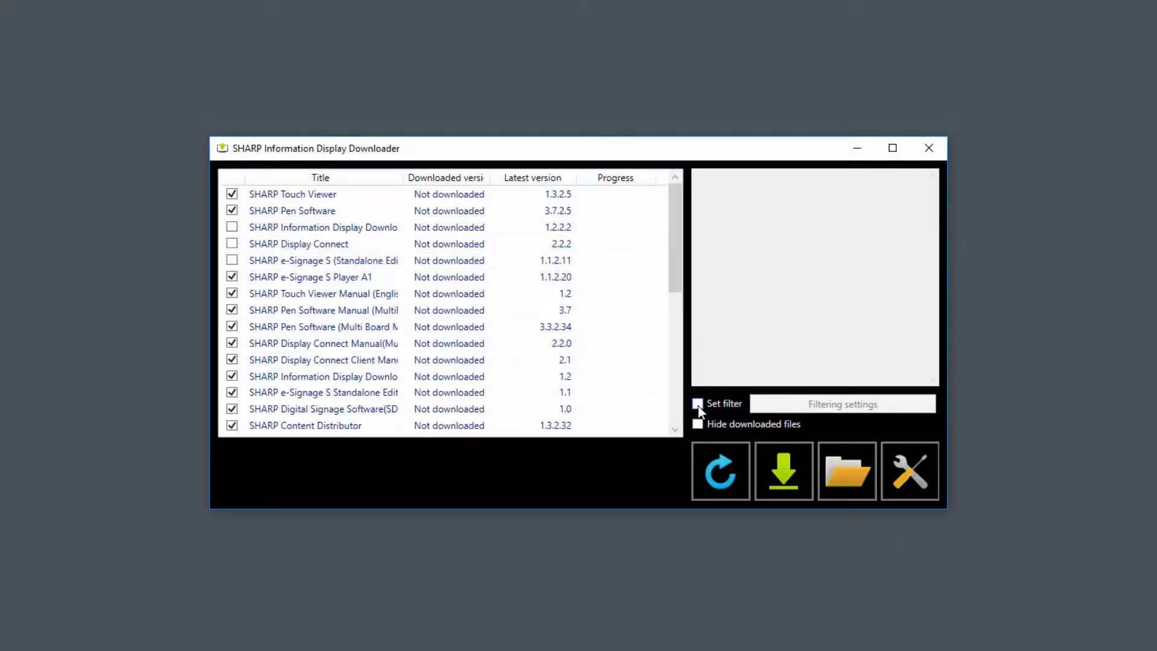
click(699, 404)
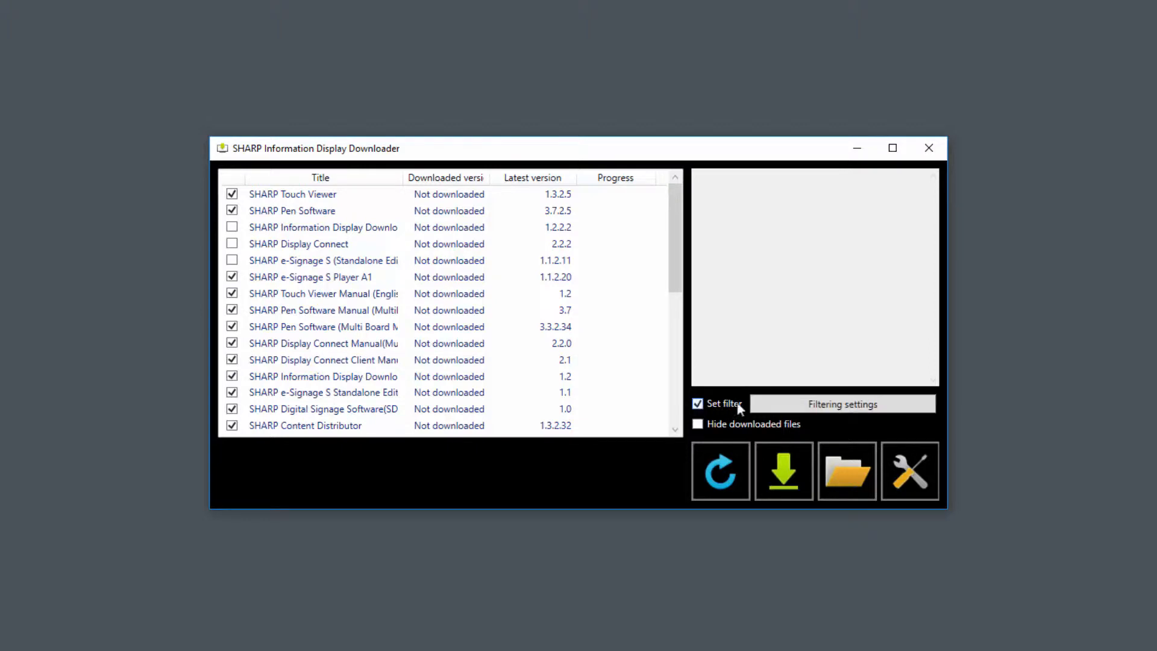
In Filtering settings deselect PN-L803C, keep PN-L703/603W, and apply the product filter
click(841, 404)
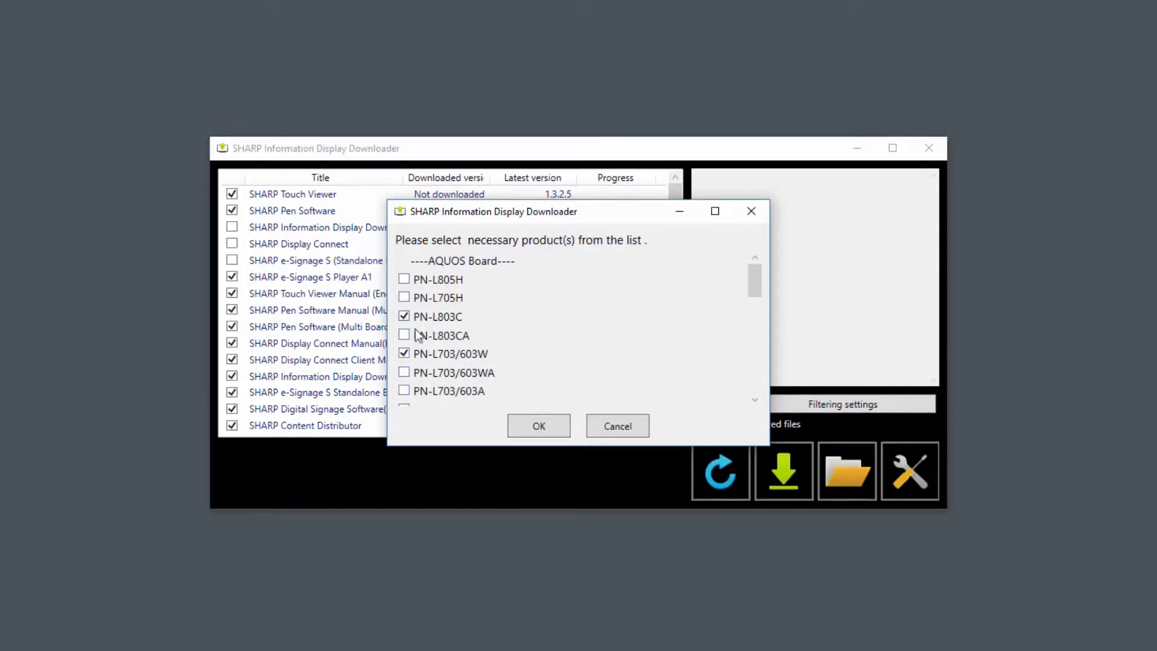
click(405, 316)
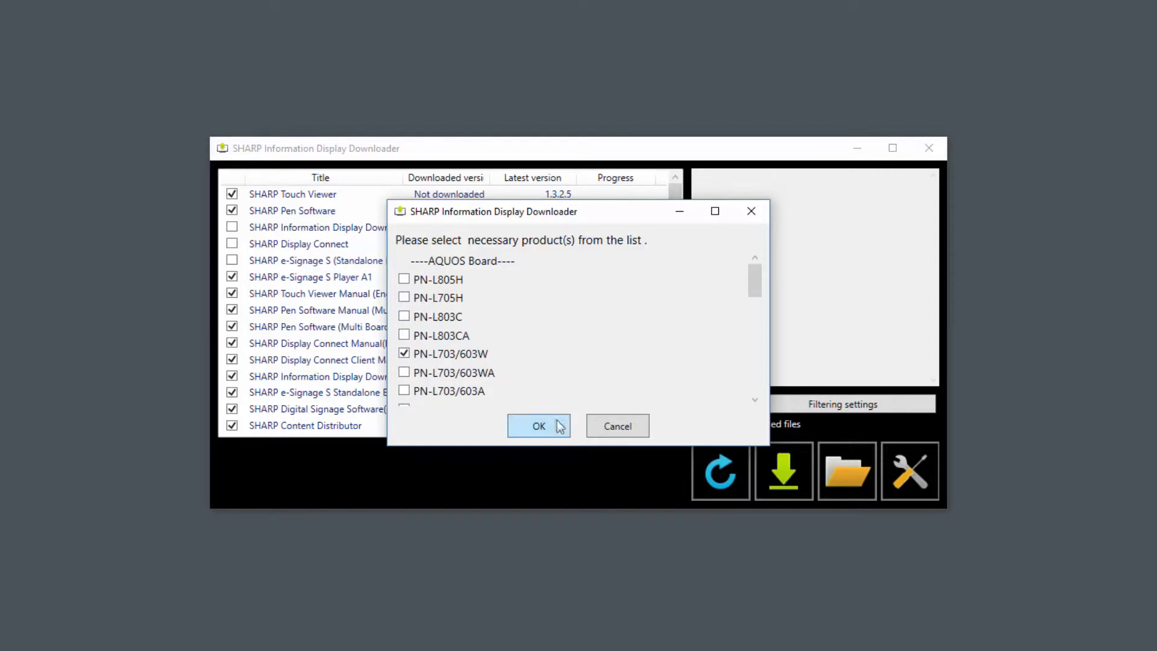
click(539, 426)
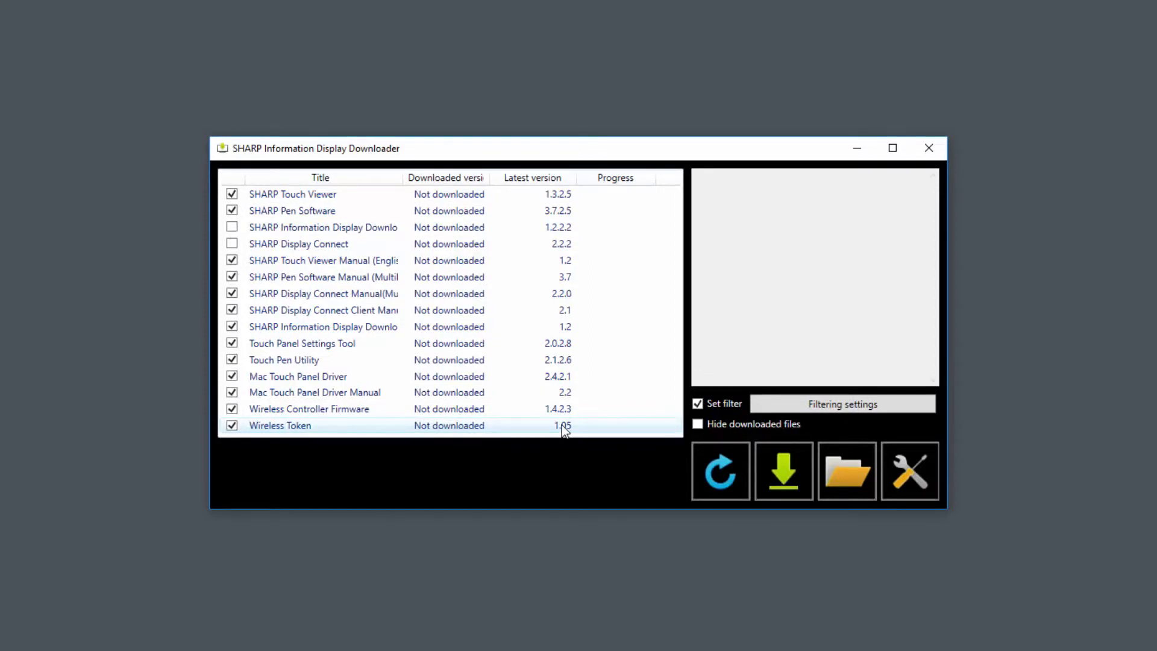
Download only SHARP Pen Software 3.7.2.5 and acknowledge the Download completed message
click(297, 244)
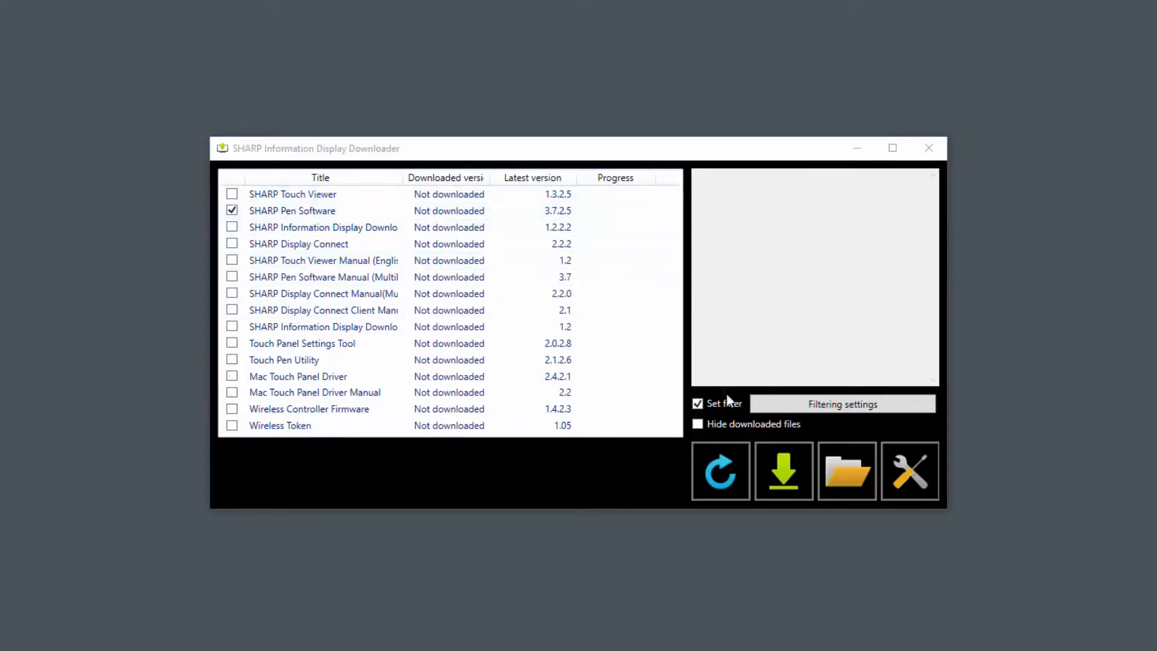
mouse_move(783, 471)
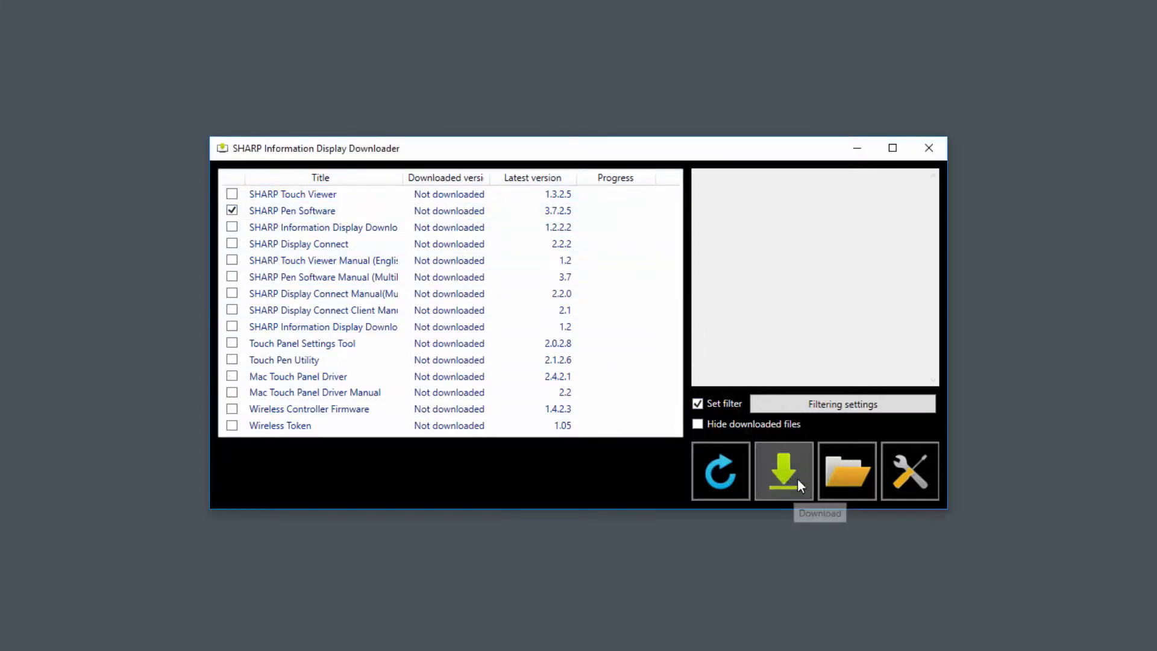
click(783, 471)
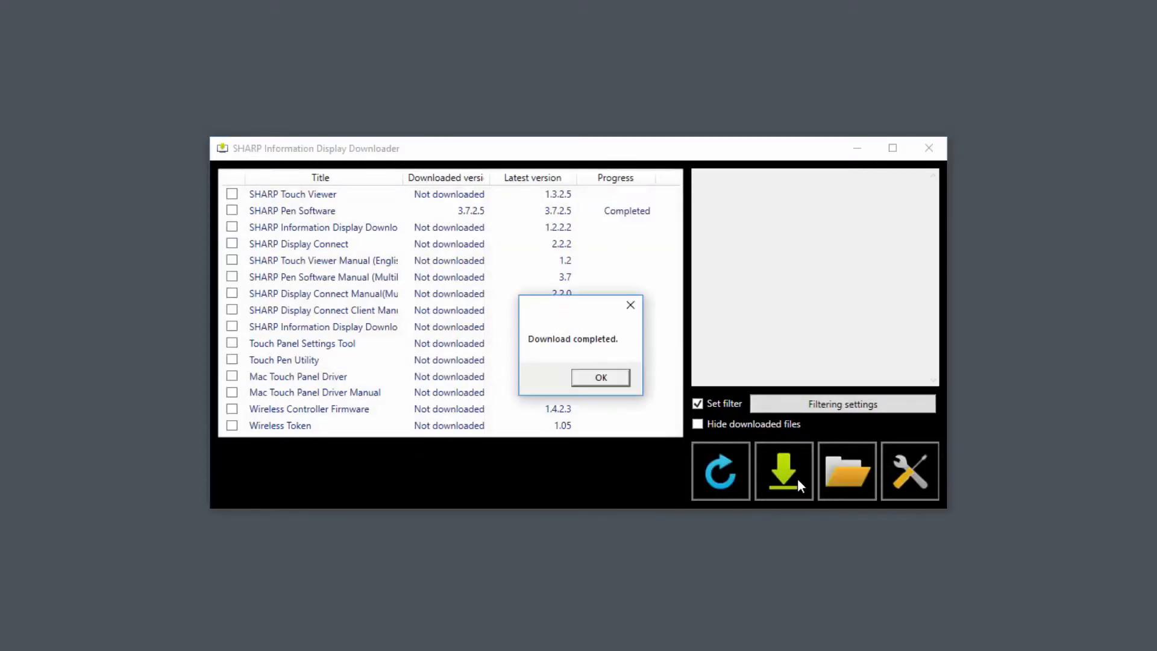
click(601, 377)
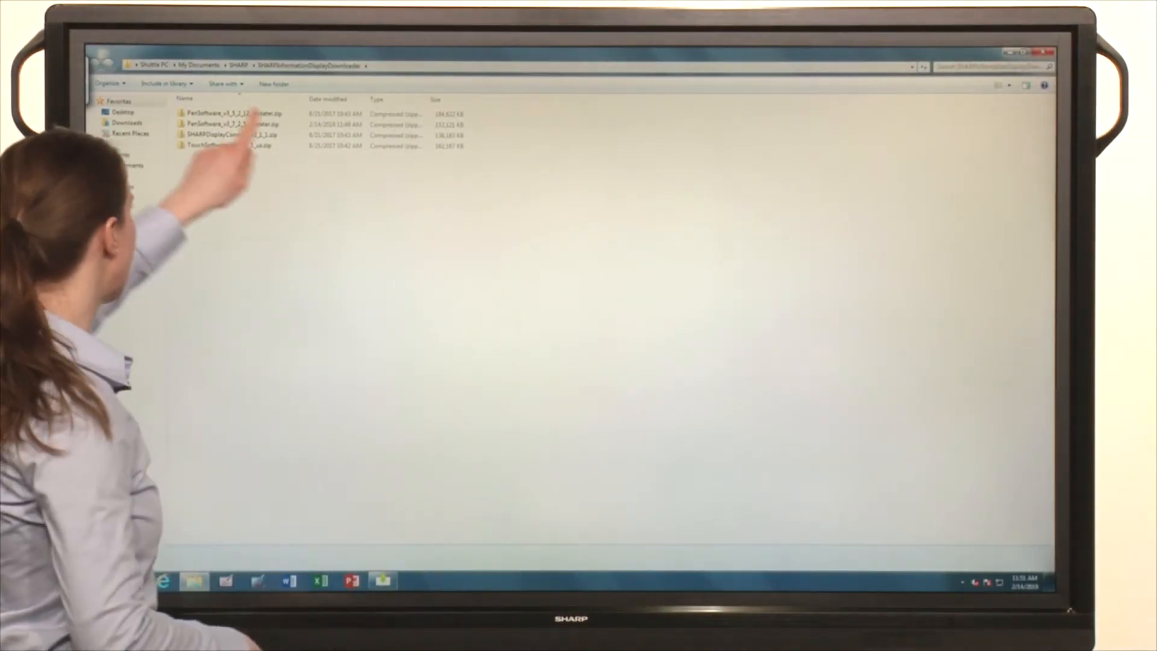
Extract the PenSoftware v3_7_2_5 updater zip to the suggested folder and launch Updater.exe
click(229, 123)
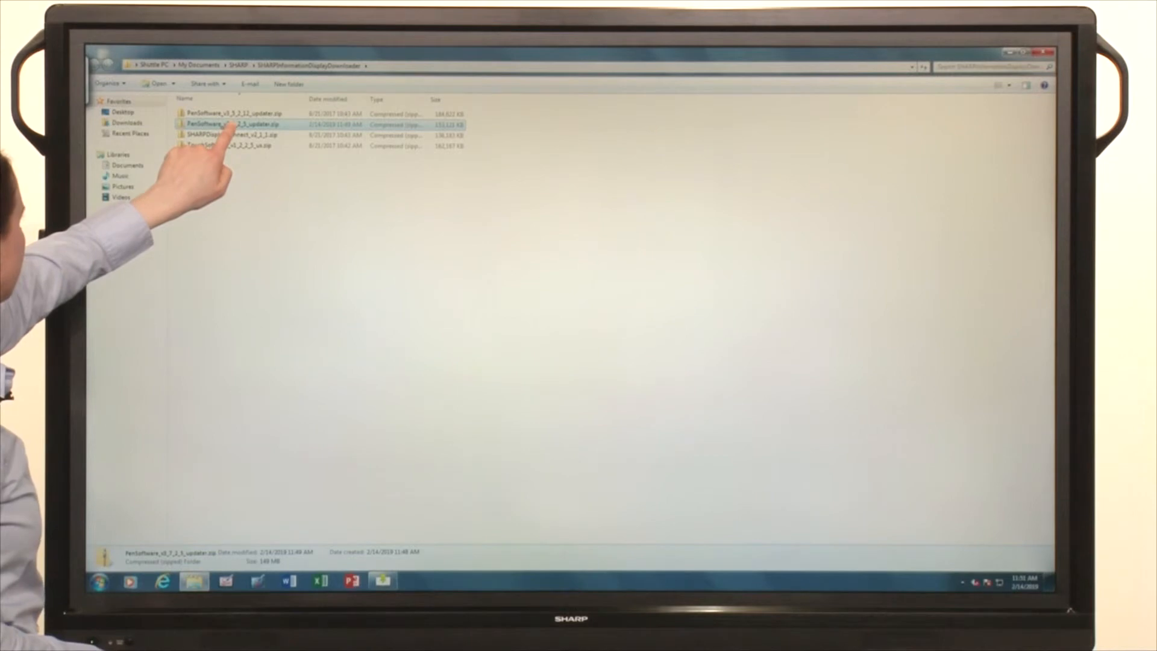
right_click(215, 124)
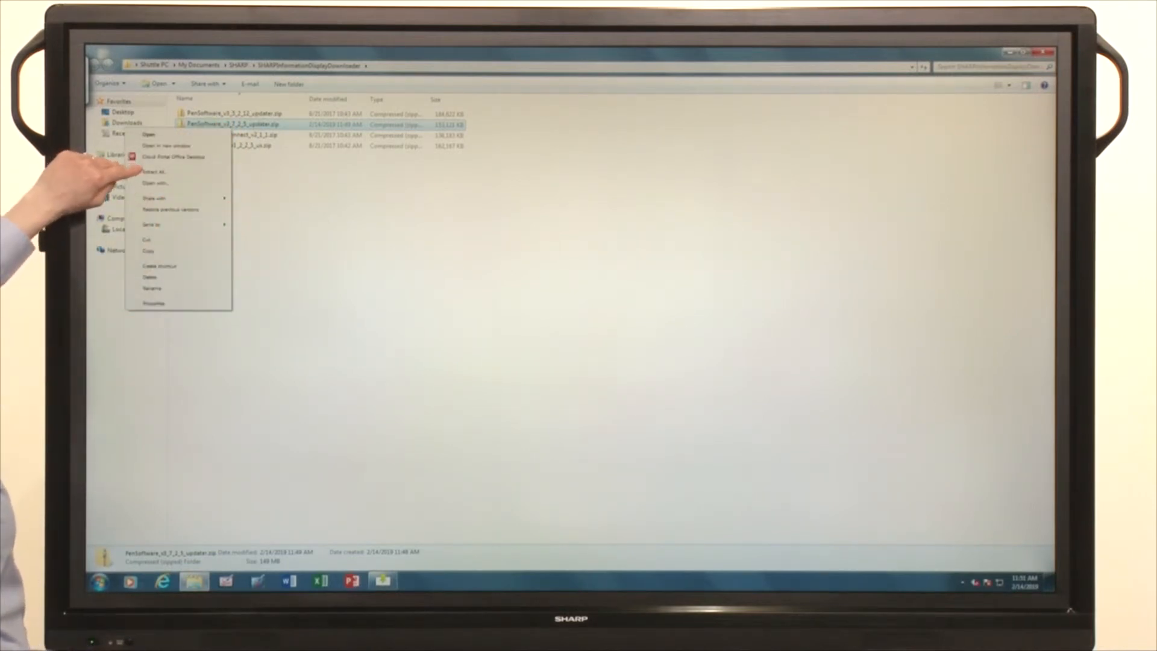
click(152, 171)
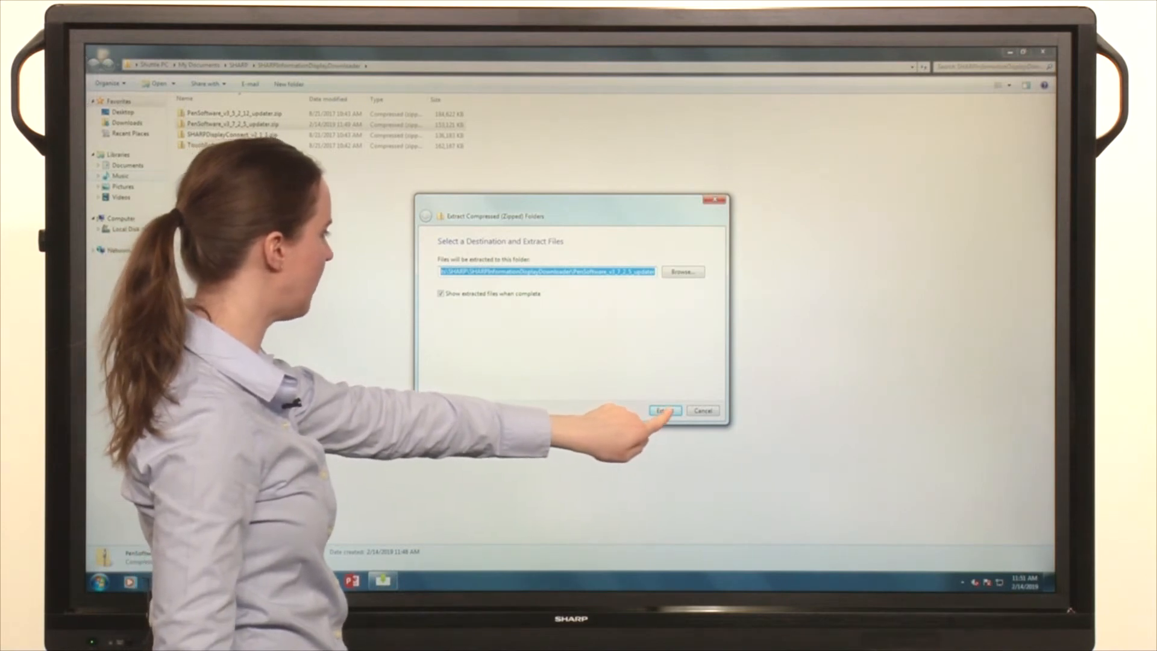
click(663, 410)
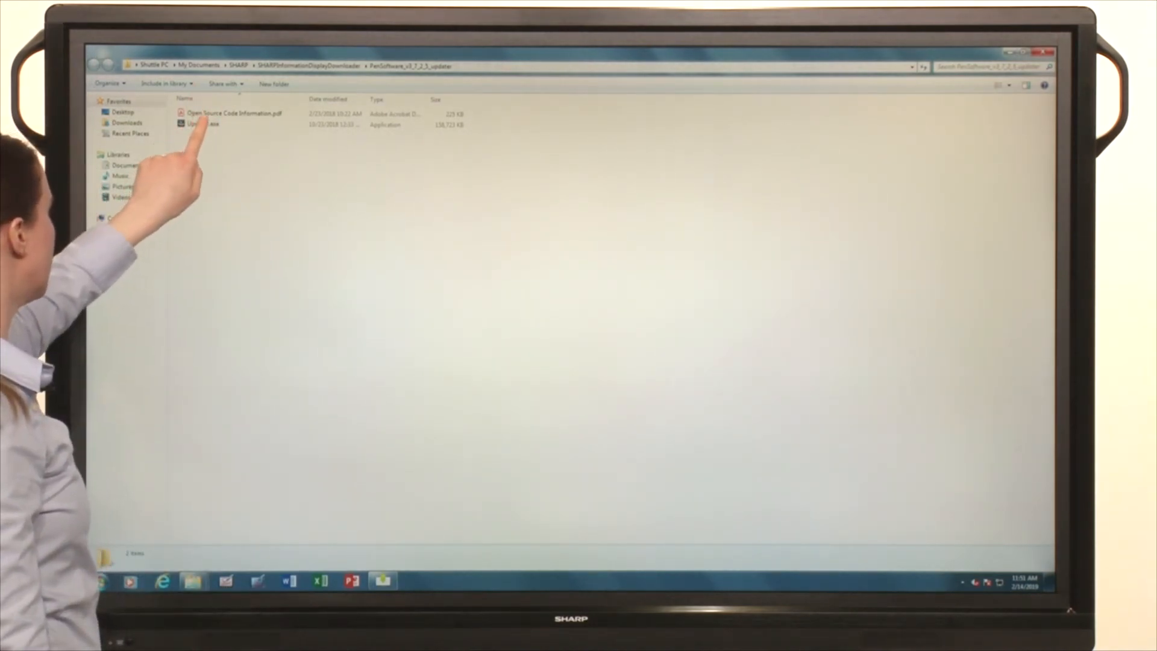
double_click(203, 124)
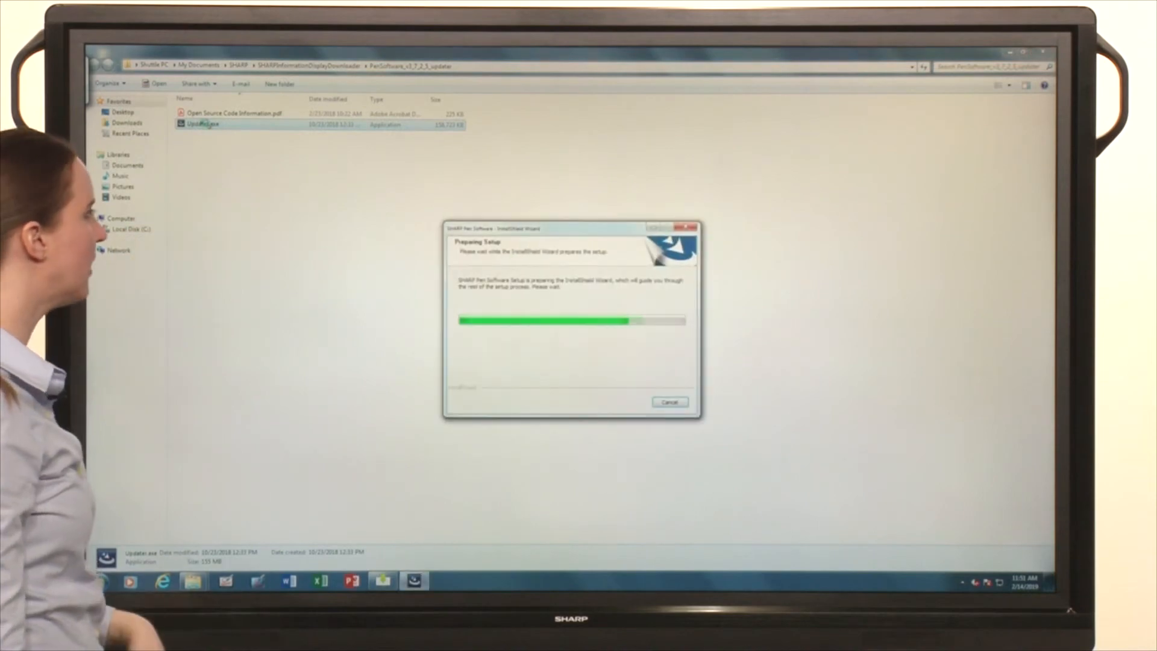